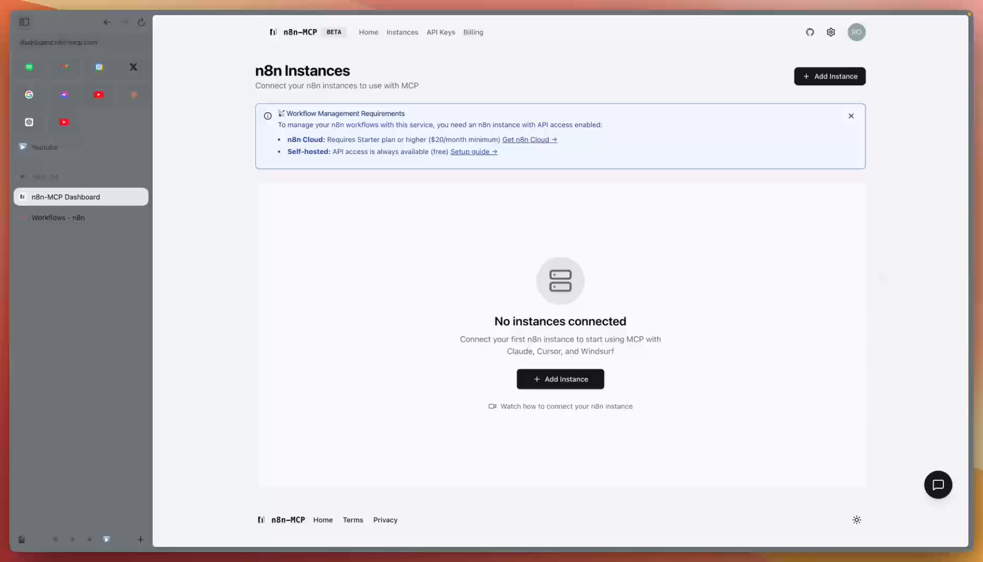
- Open the Add n8n Instance form from the n8n Instances page
left_click(560, 379)
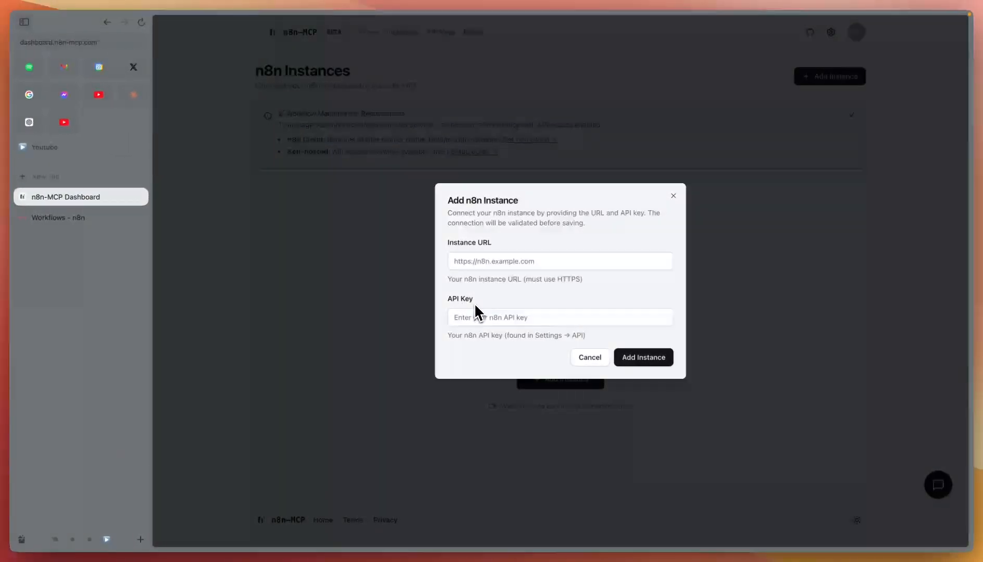
mouse_move(305, 272)
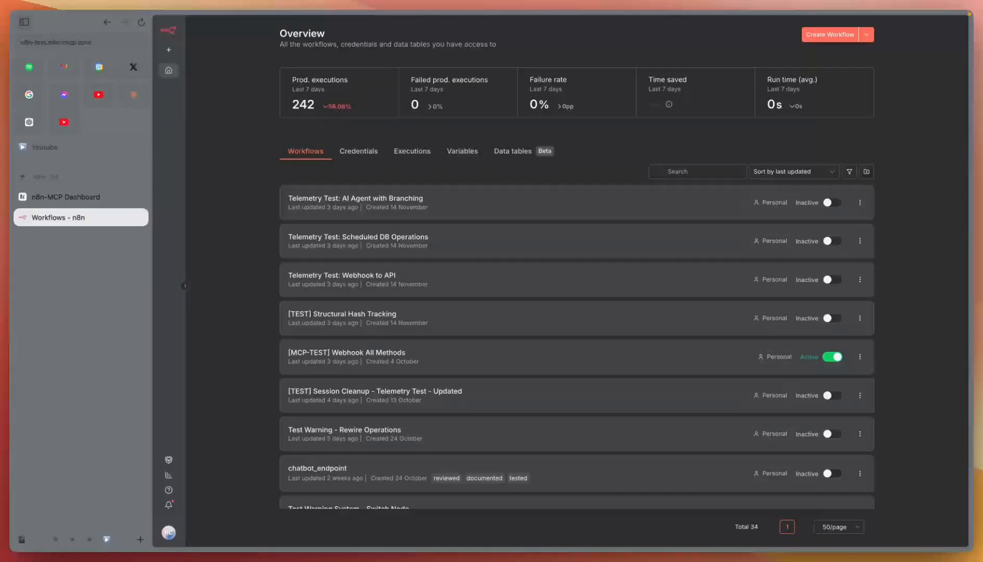
mouse_move(180, 539)
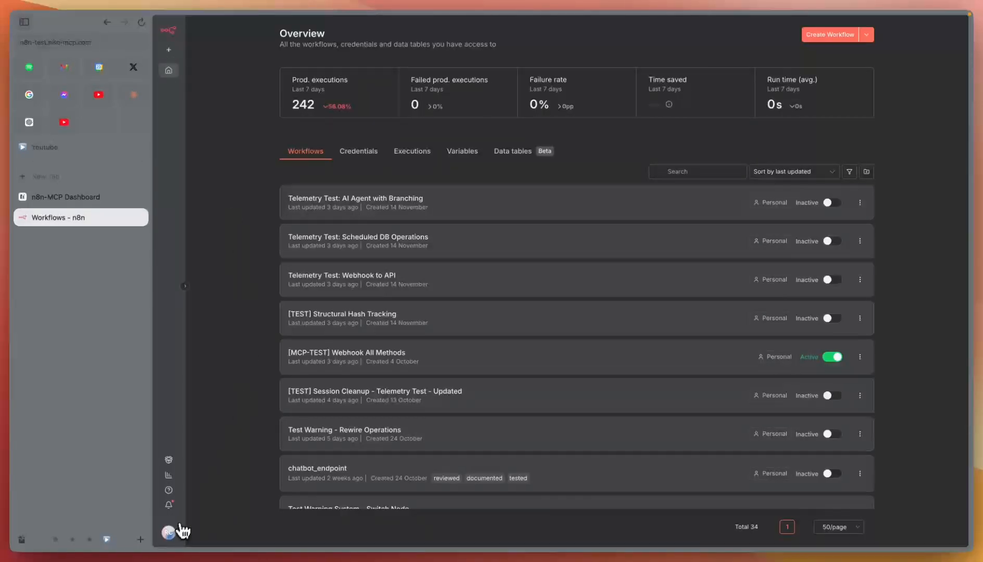
- Go to Settings > n8n API via the sidebar avatar menu
left_click(168, 543)
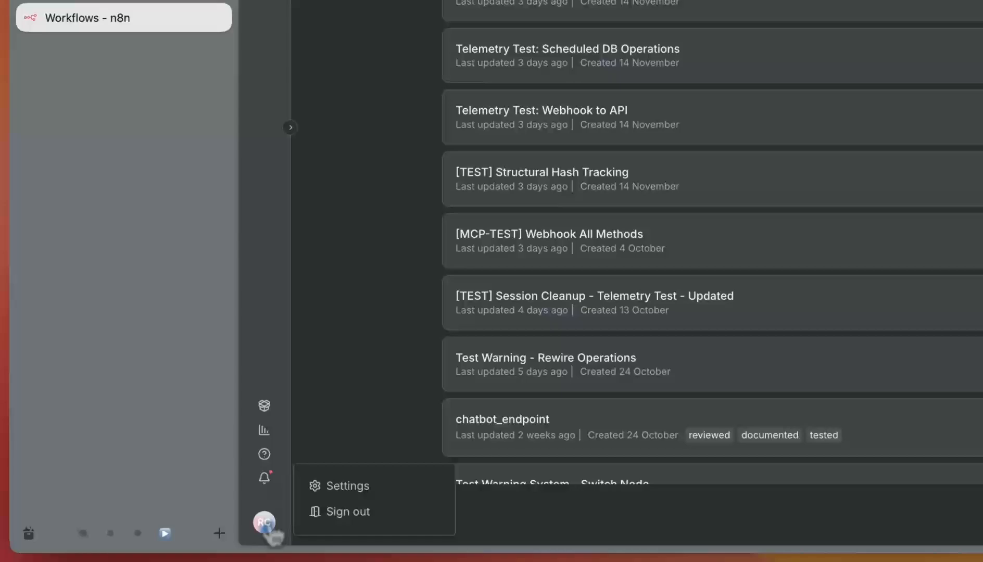
mouse_move(326, 499)
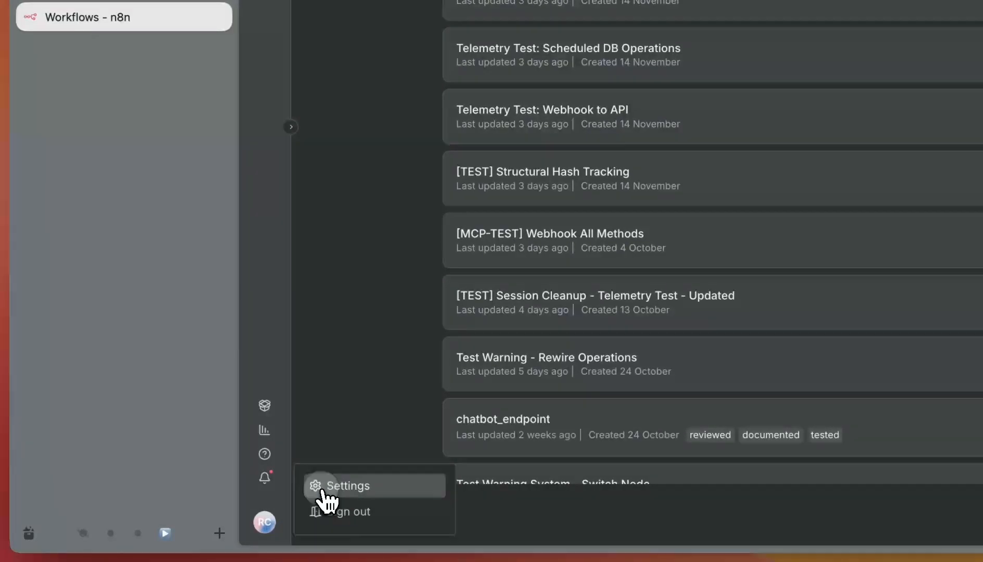
left_click(347, 485)
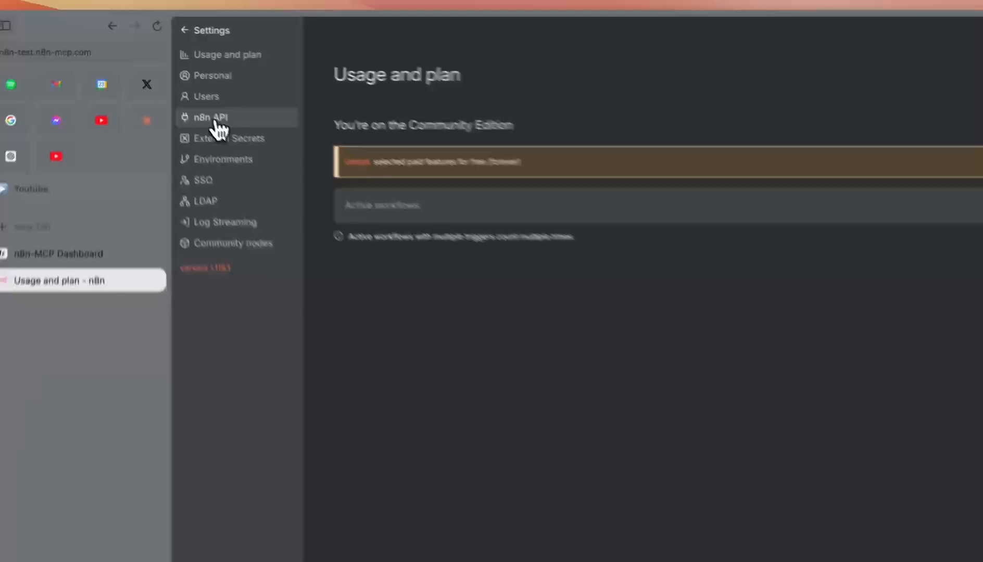
left_click(203, 117)
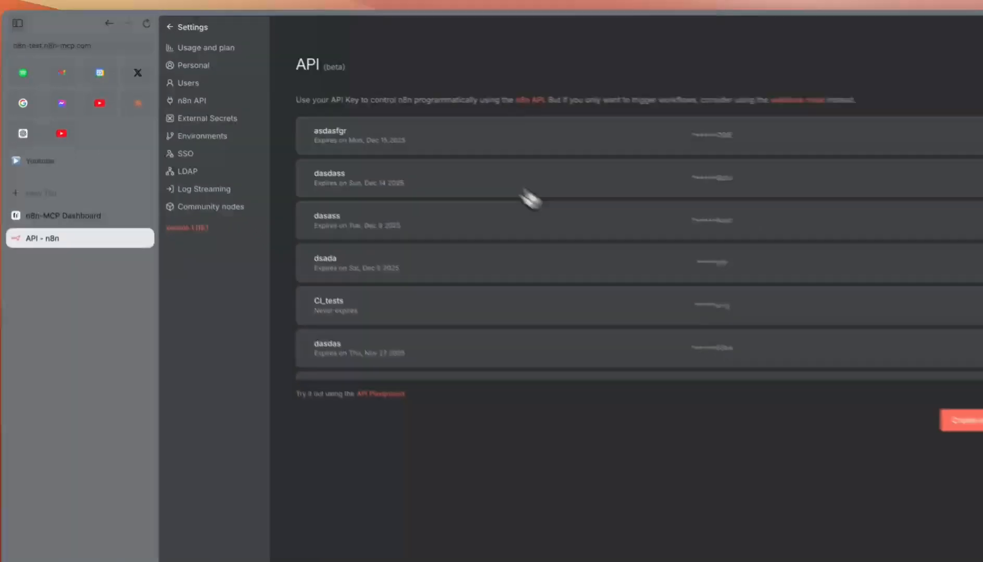
- Create and save a new API key labelled 'n8n-mcp'
left_click(962, 421)
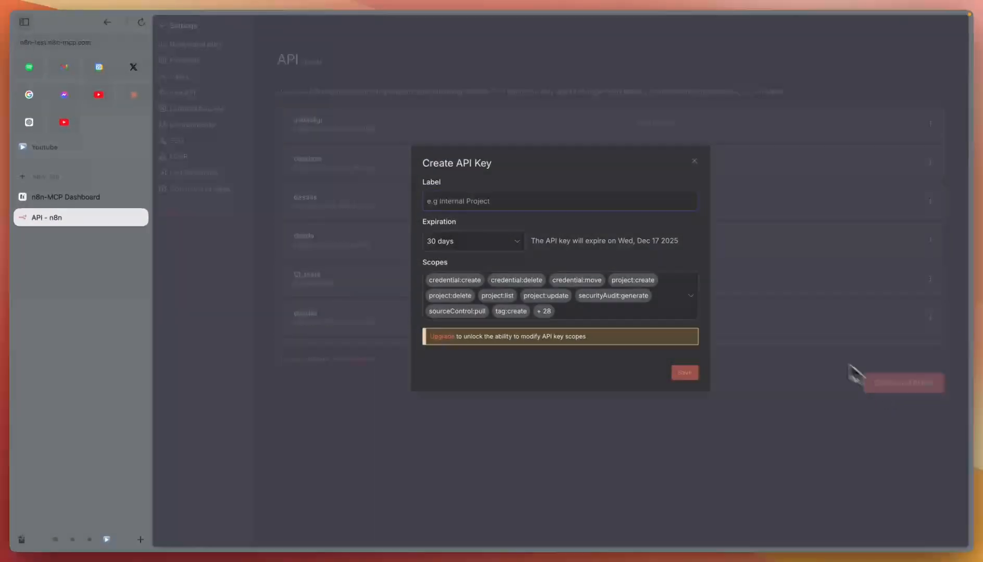
type("n")
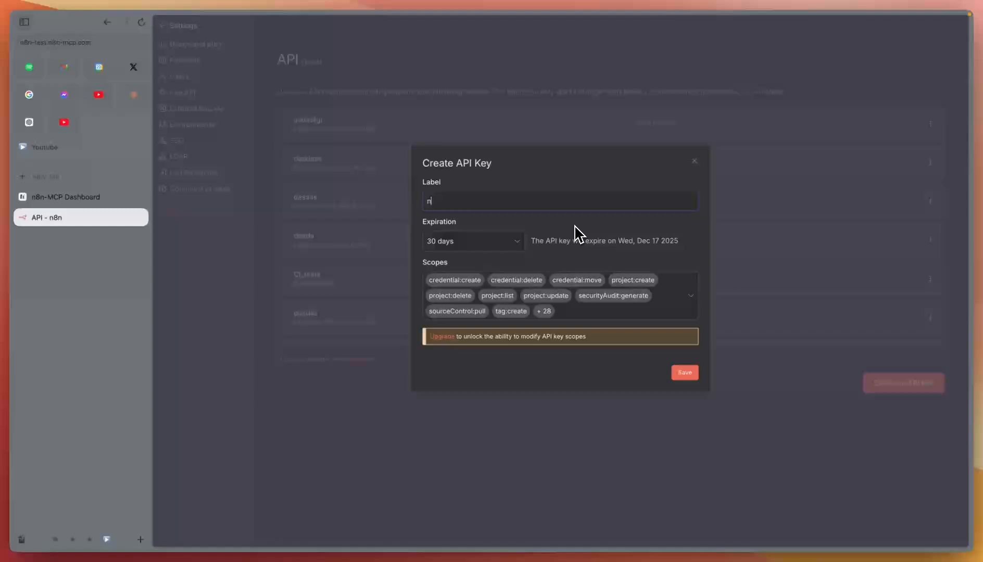
type("8n-mcp")
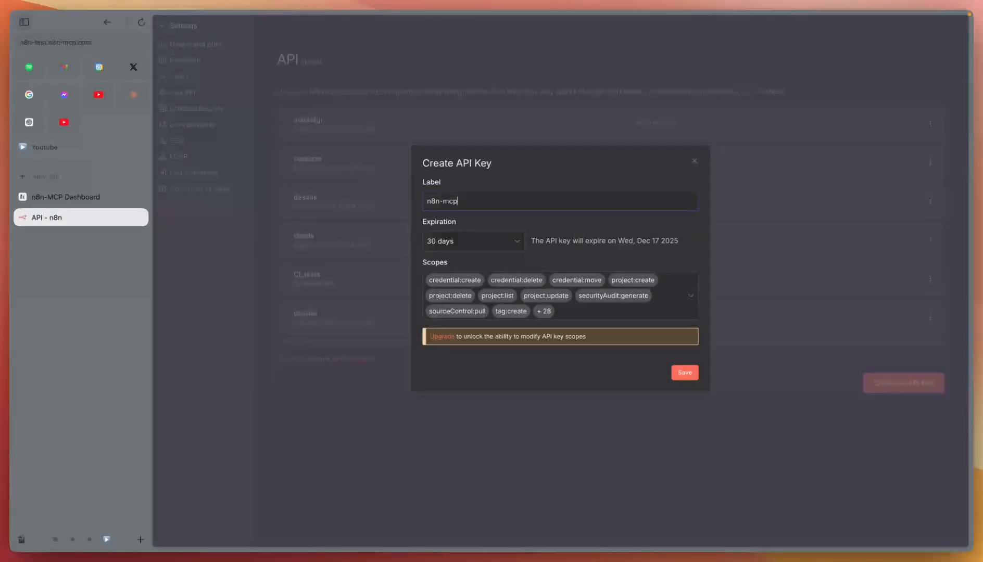
left_click(684, 372)
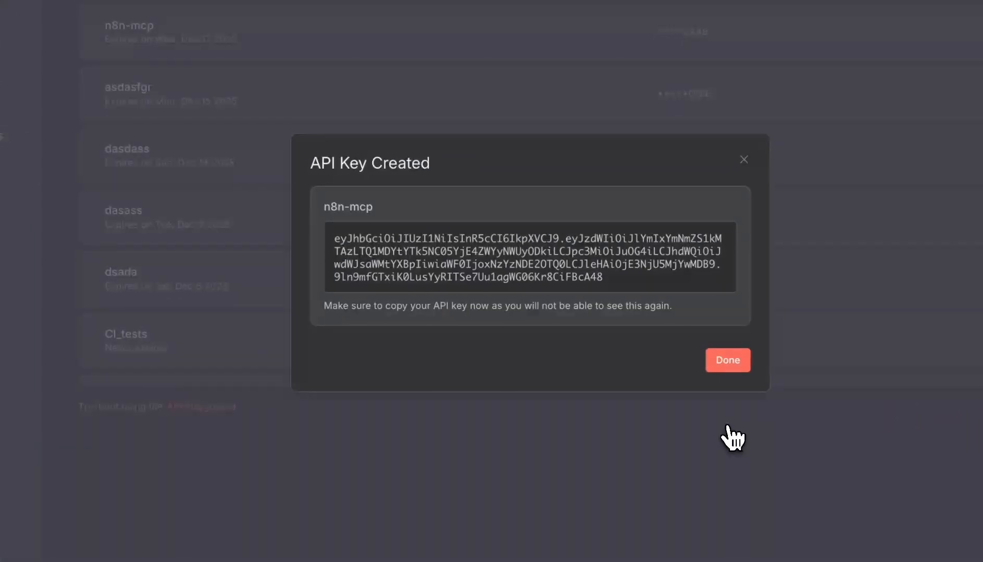
mouse_move(324, 243)
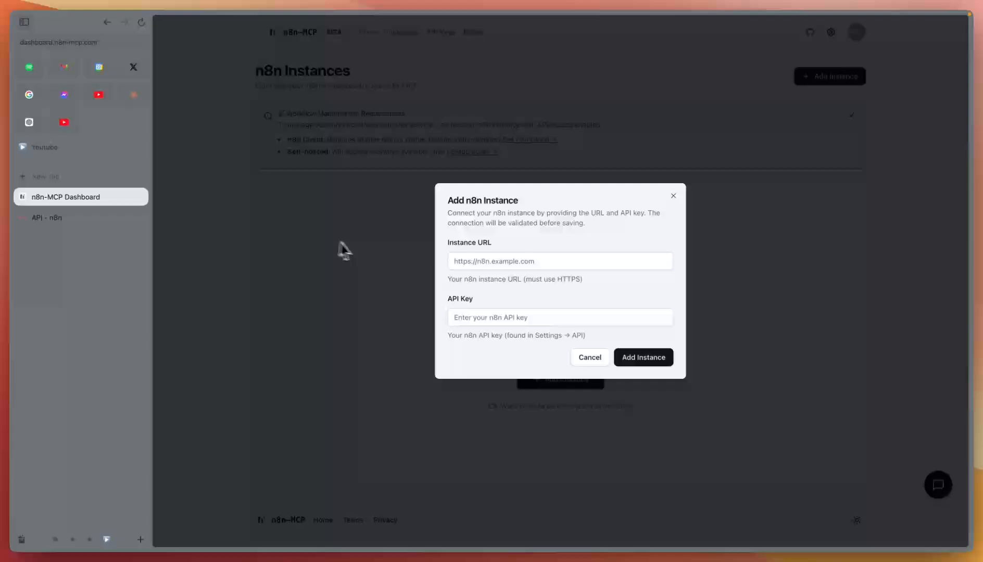
- Copy the new n8n-mcp key and return to the add-instance form
left_click(560, 317)
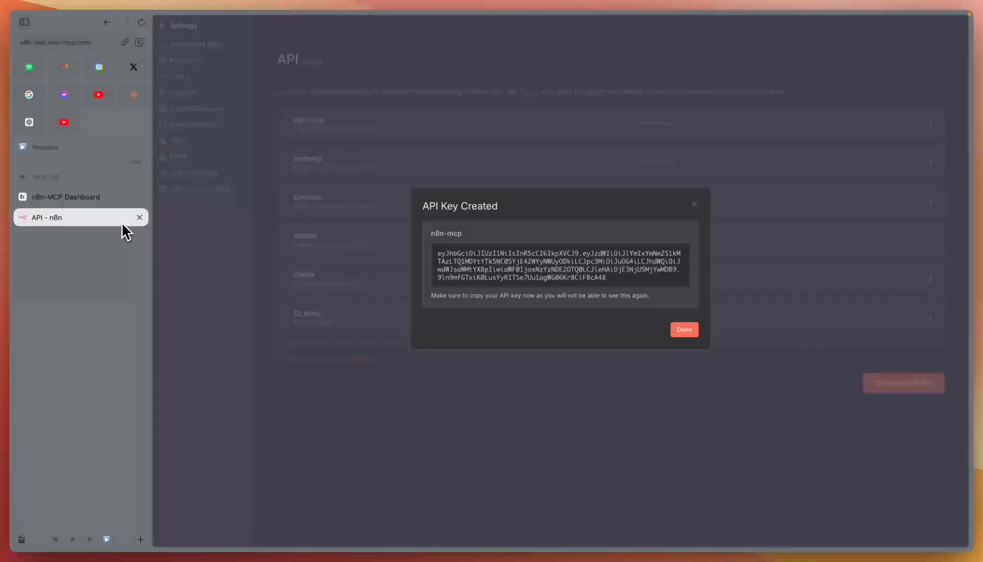
mouse_move(97, 94)
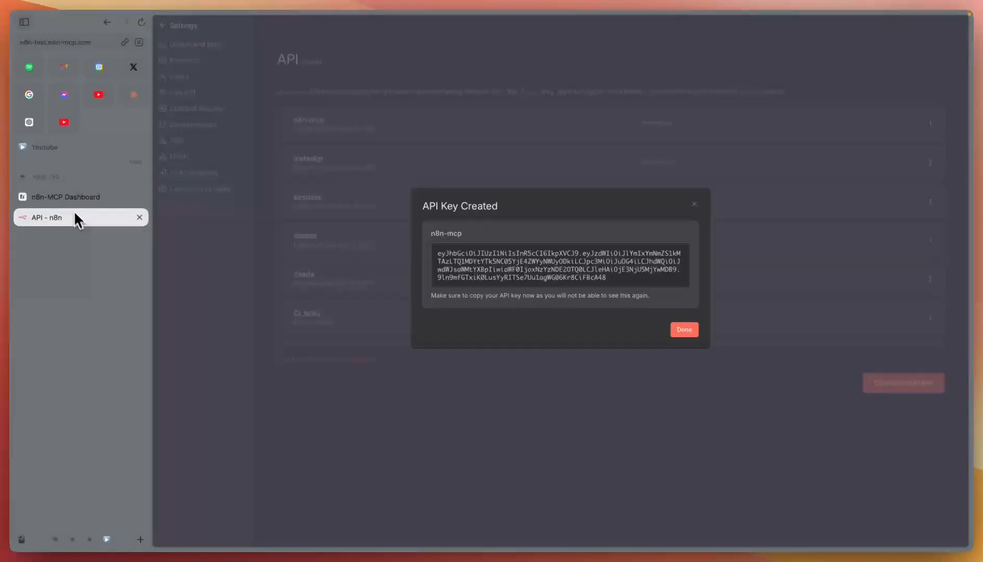
left_click(65, 197)
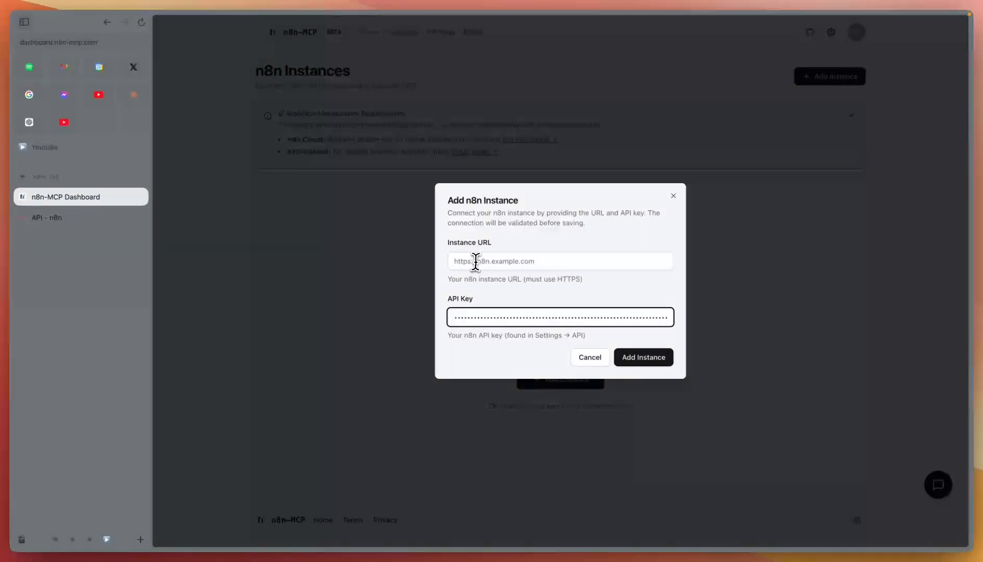
key("cmd+v")
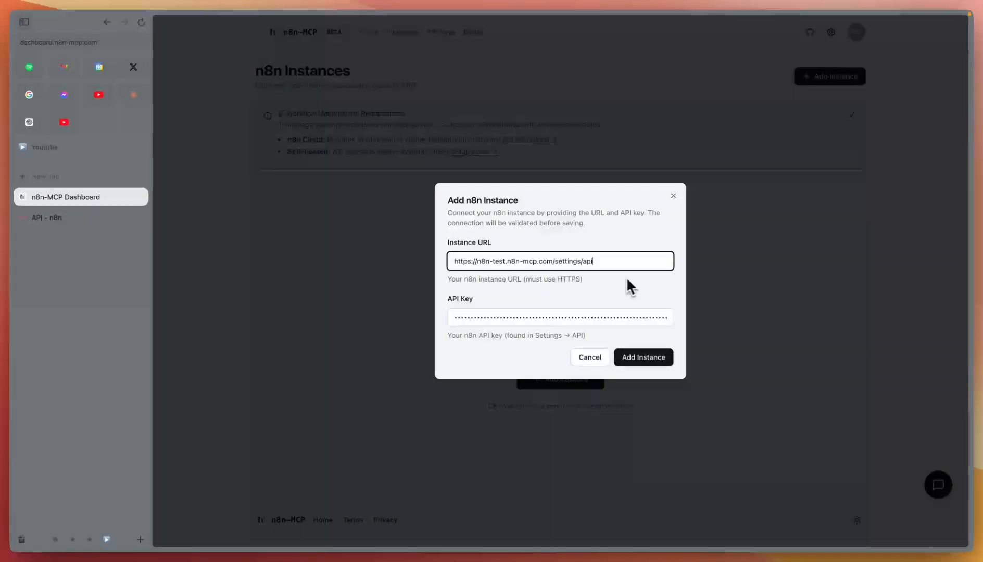
double_click(566, 262)
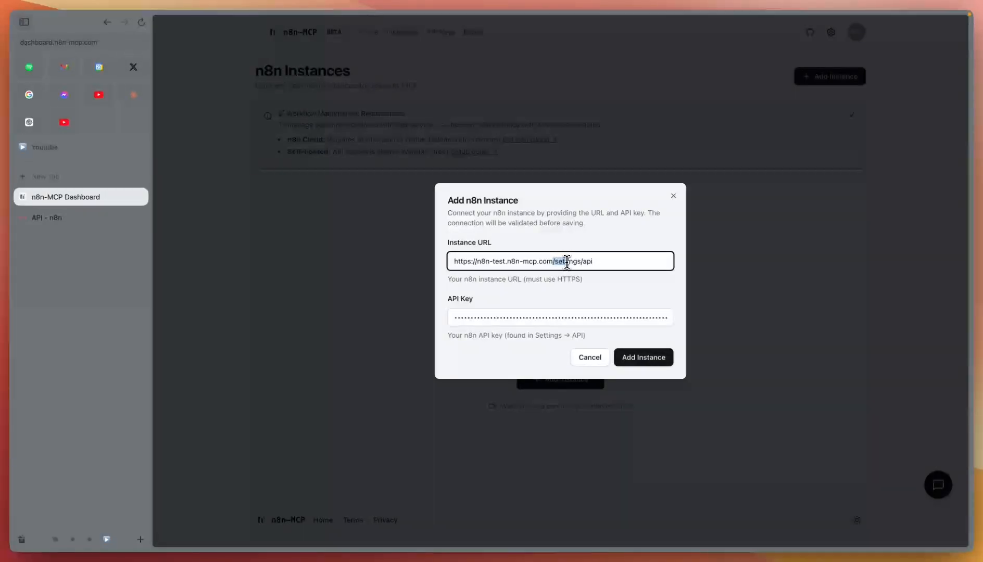
key("Backspace")
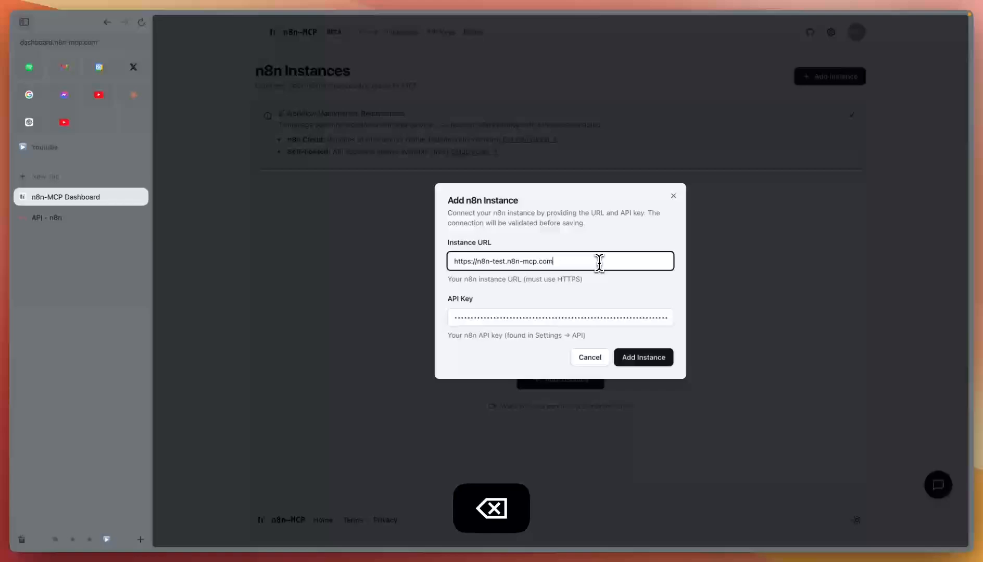
mouse_move(573, 355)
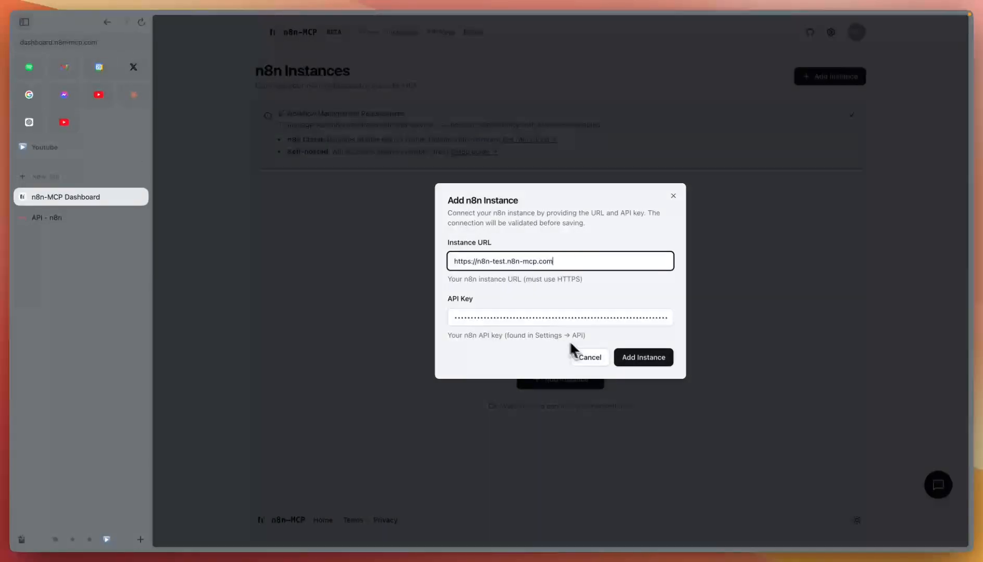
left_click(644, 357)
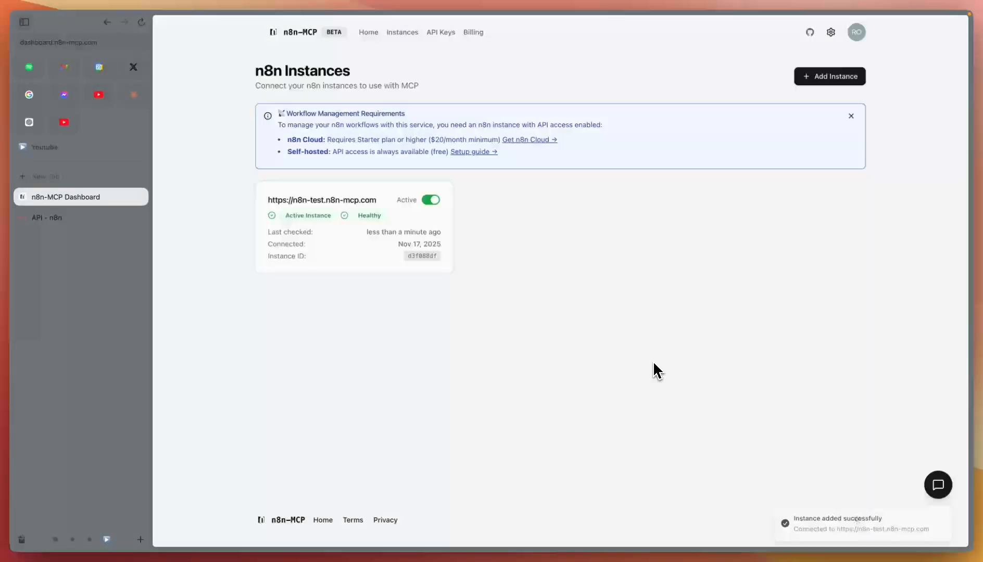